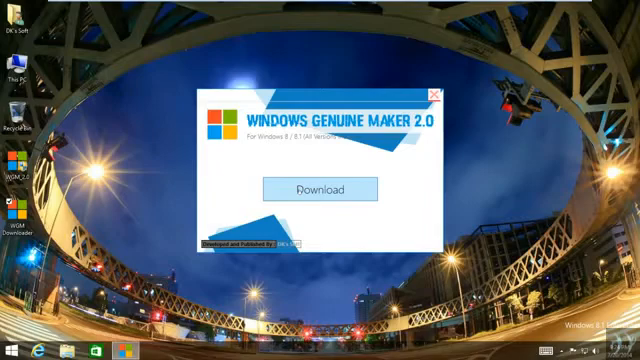
- Download the genuine maker tool and start running WGM 2.0
click(320, 188)
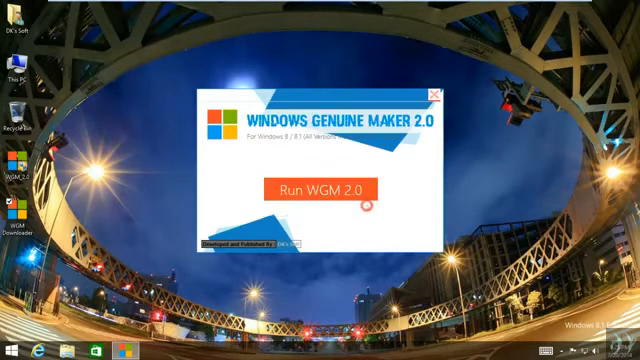
click(318, 188)
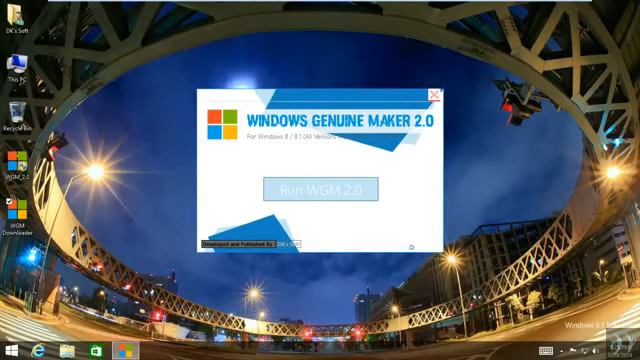
- Scroll through the License Agreement text and accept it with I AGREE
click(318, 188)
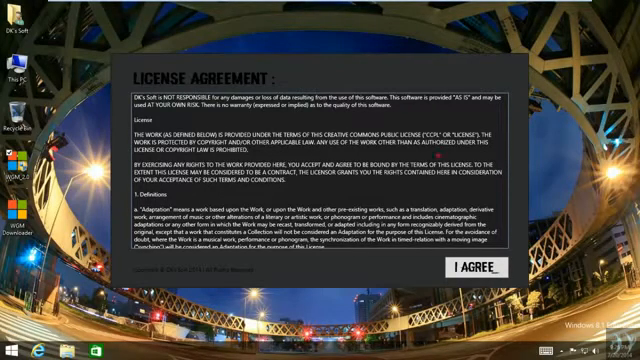
scroll(down, 3)
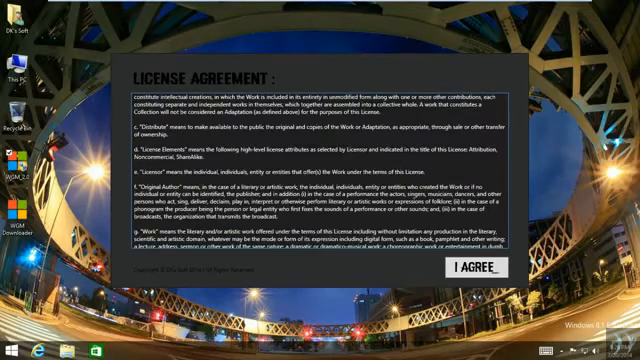
scroll(down, 3)
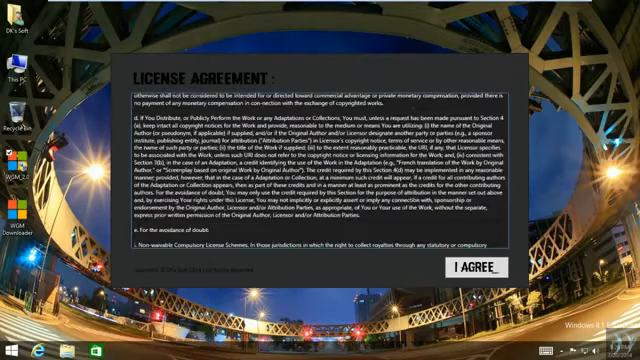
scroll(down, 3)
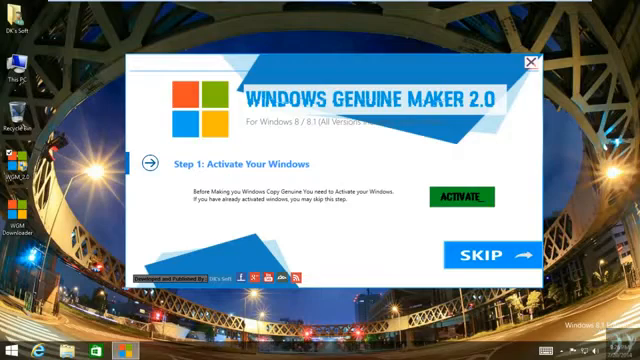
right_click(16, 62)
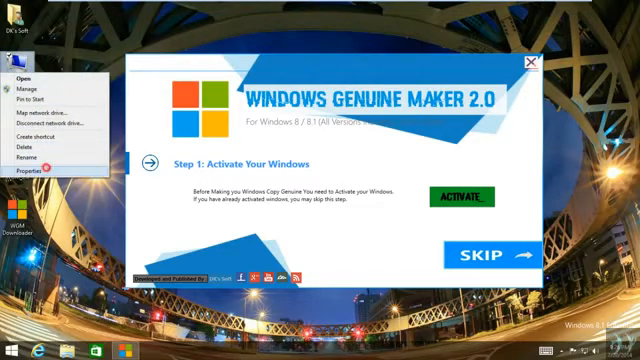
click(36, 176)
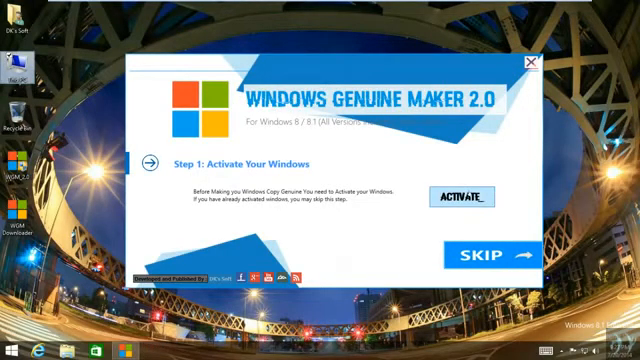
- Start the ACTIVATE step so the console window begins activating Windows
click(468, 198)
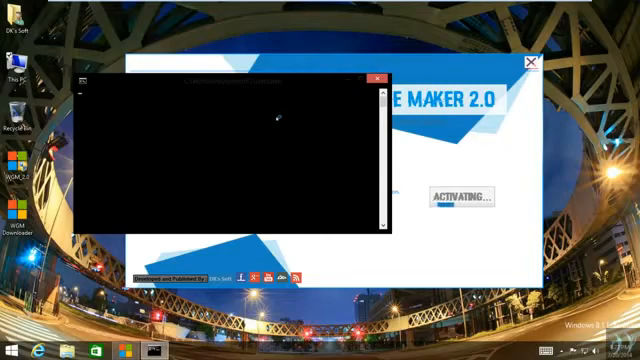
mouse_move(324, 156)
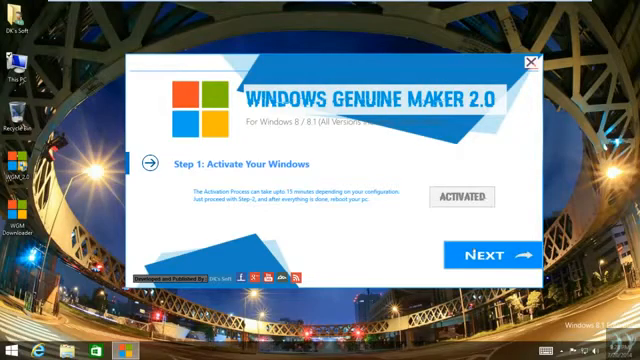
- Choose Windows 8.1 x64 as the version and start MAKE GENUINE
click(494, 256)
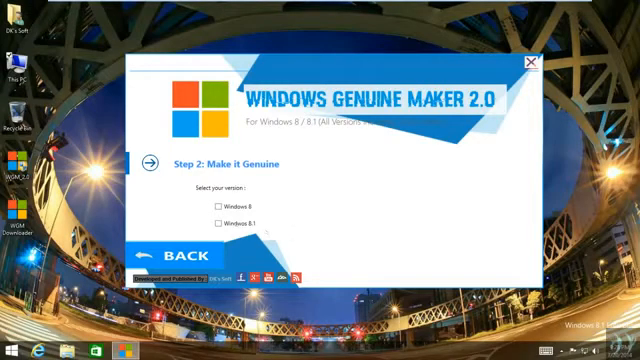
click(220, 218)
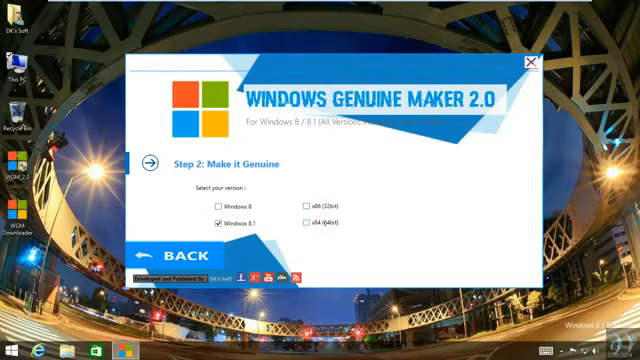
click(304, 216)
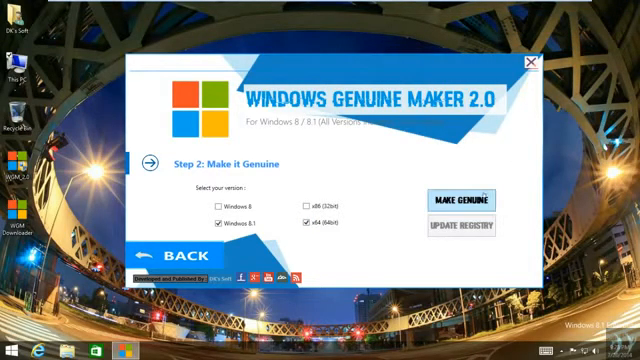
click(466, 198)
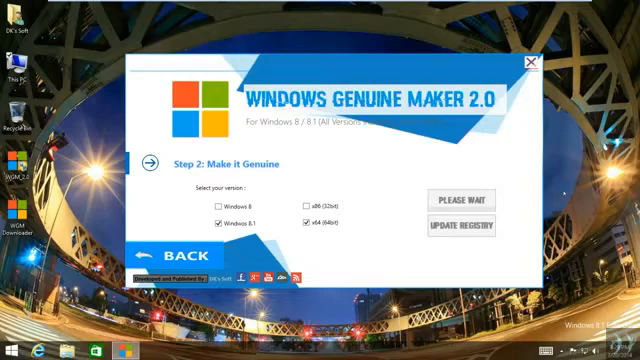
click(464, 200)
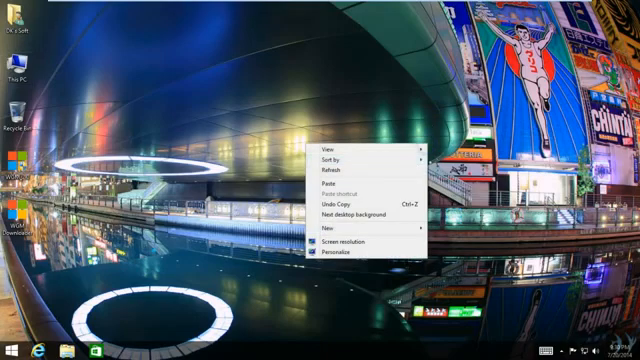
mouse_move(340, 172)
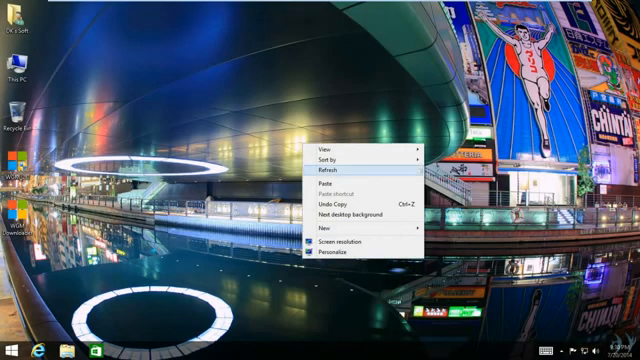